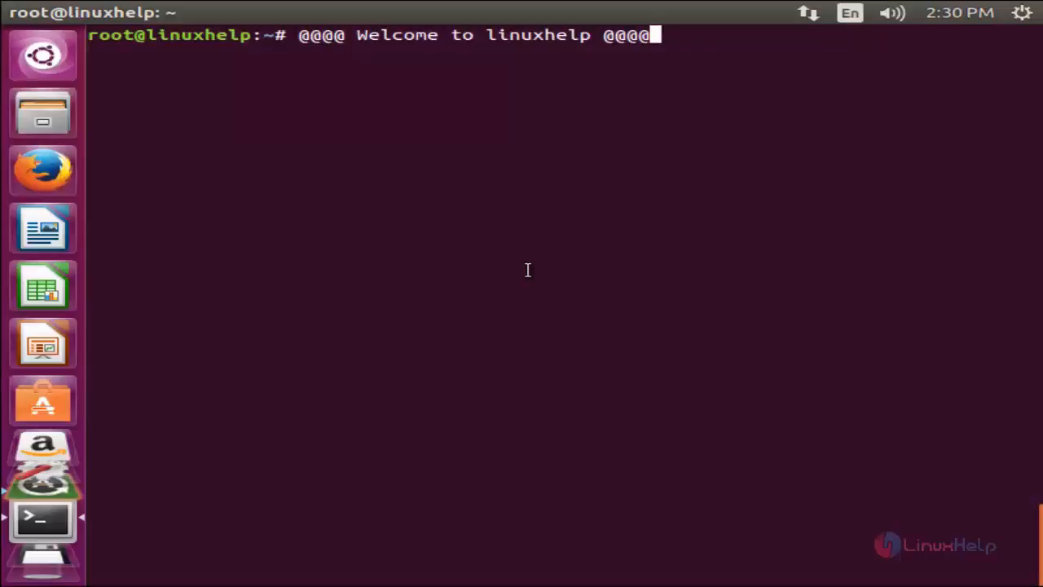
mouse_move(530, 269)
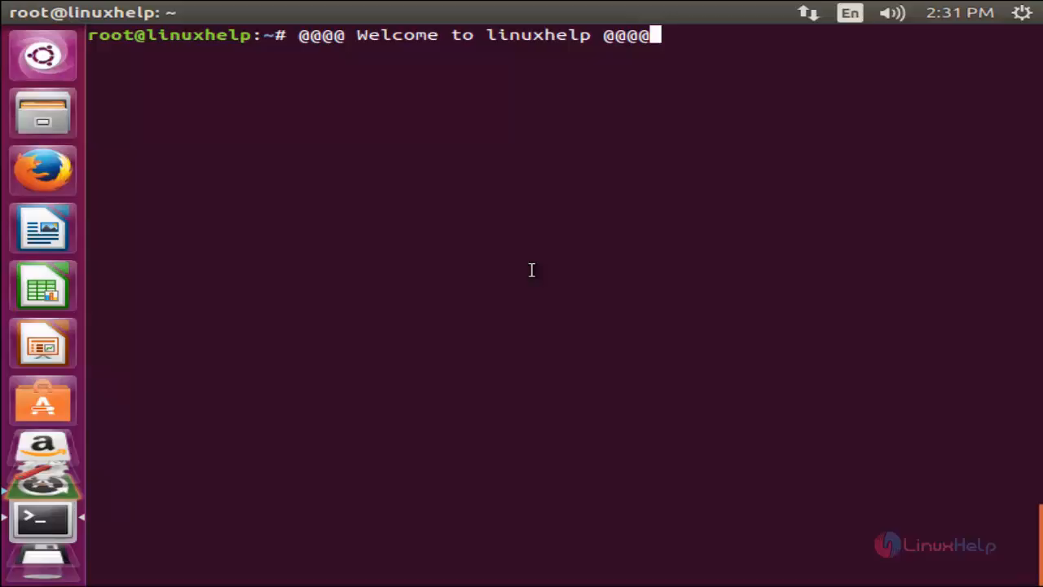
mouse_move(686, 252)
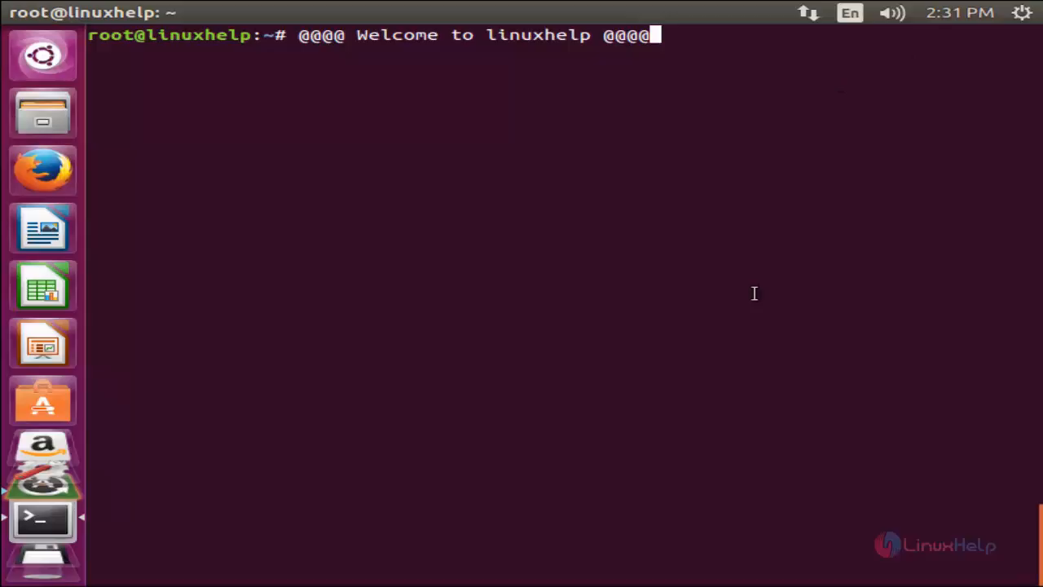
mouse_move(636, 231)
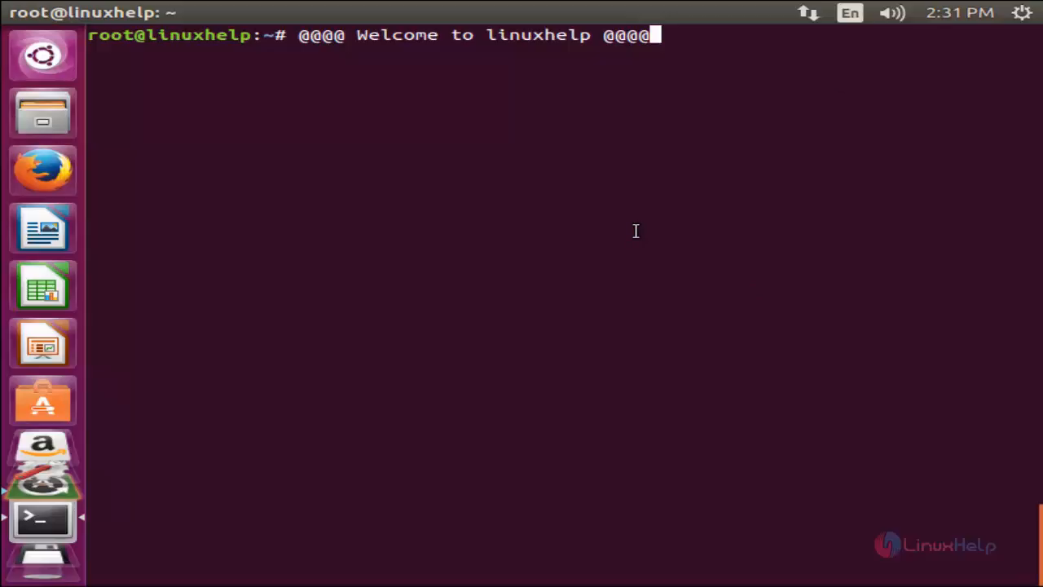
mouse_move(625, 246)
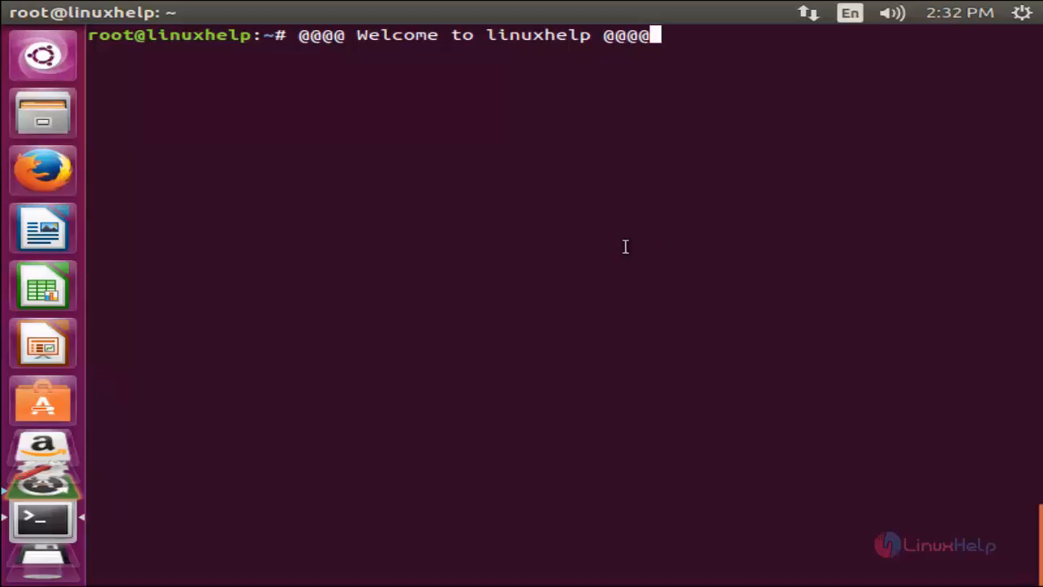
mouse_move(544, 291)
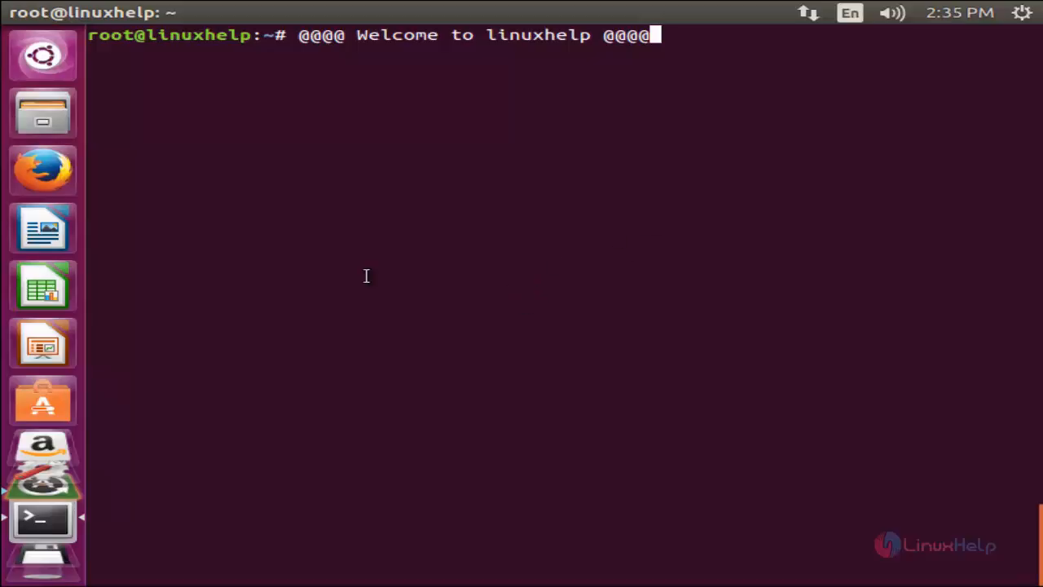
mouse_move(397, 248)
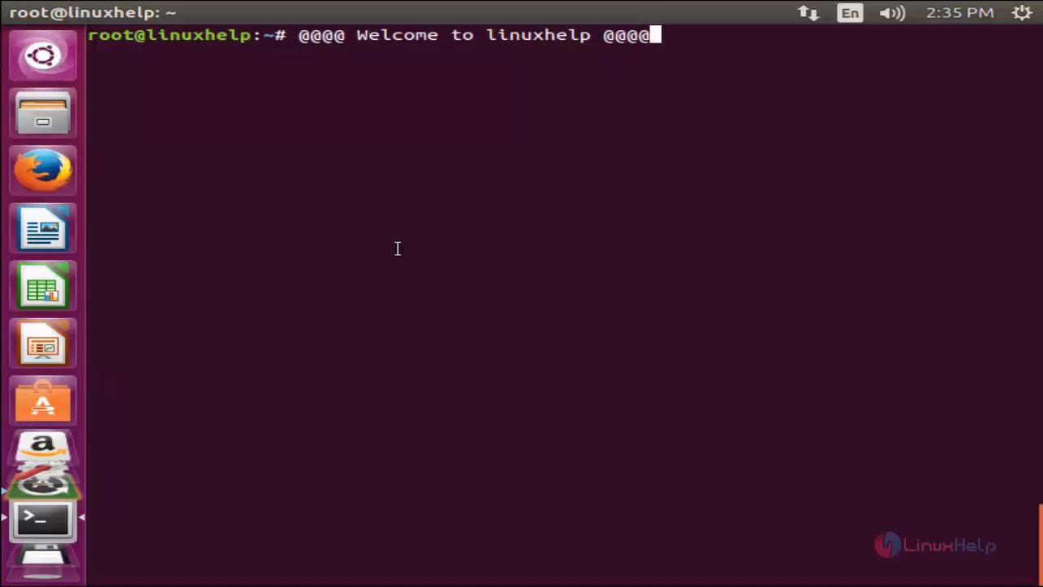
Type 'katoolin' at the root prompt without running it.
type("katoolin")
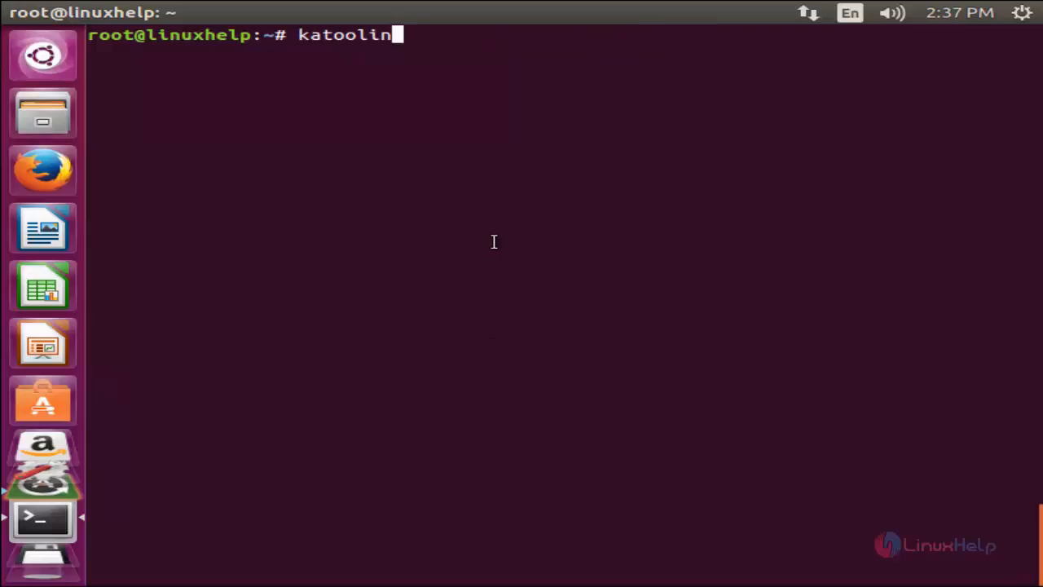
mouse_move(340, 92)
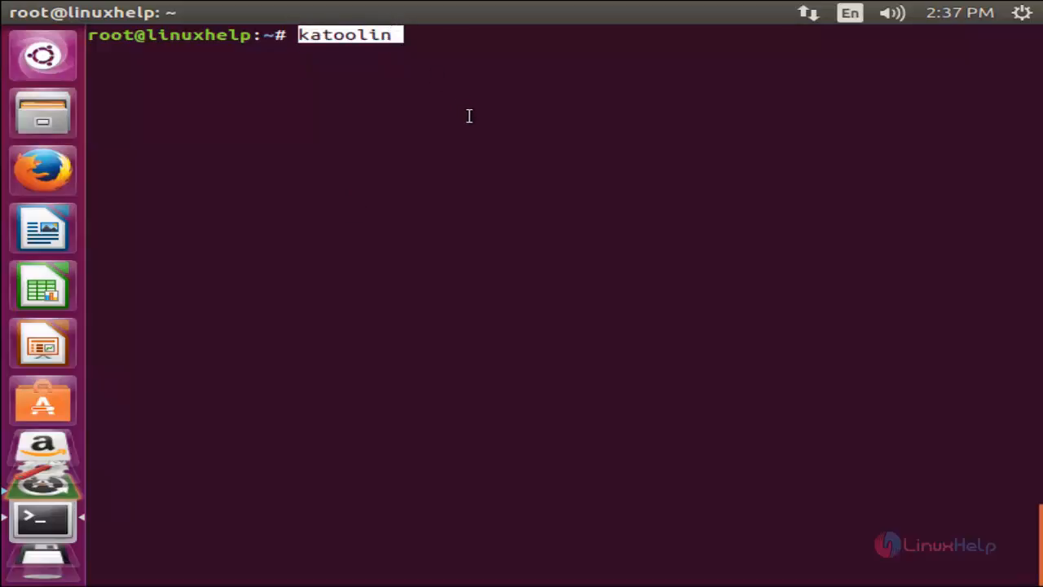
mouse_move(641, 194)
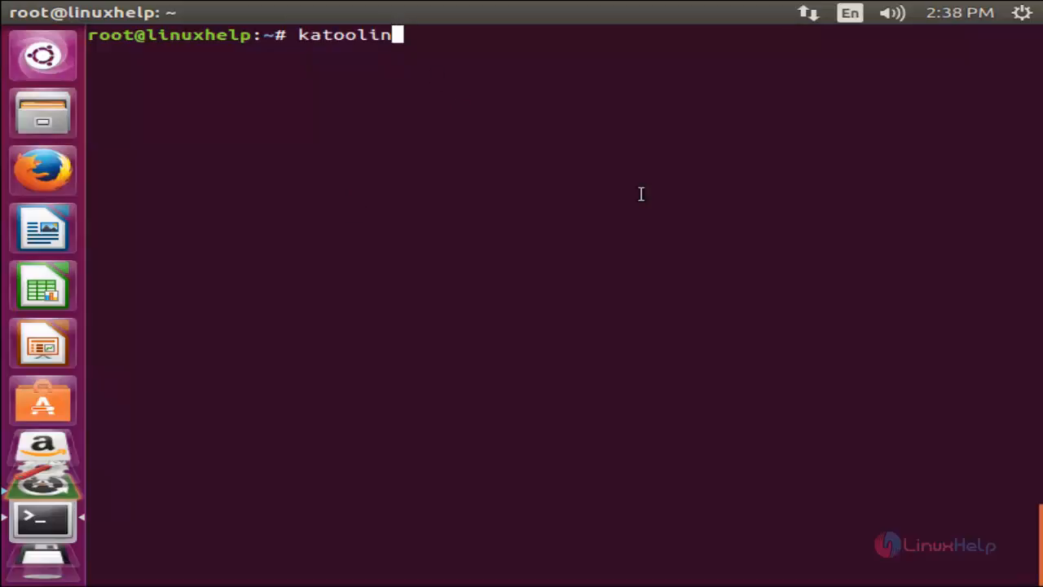
mouse_move(590, 206)
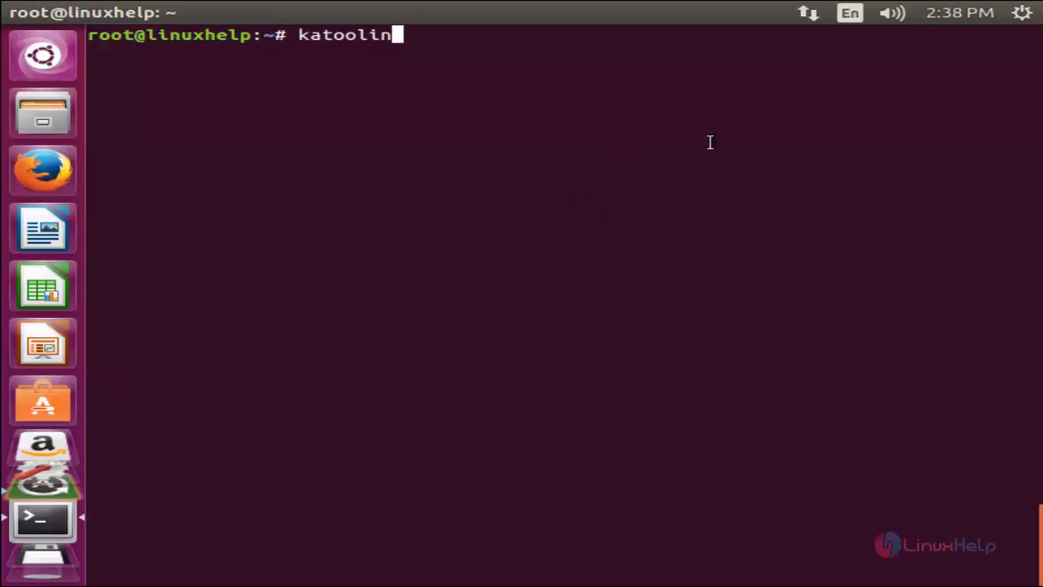
mouse_move(776, 357)
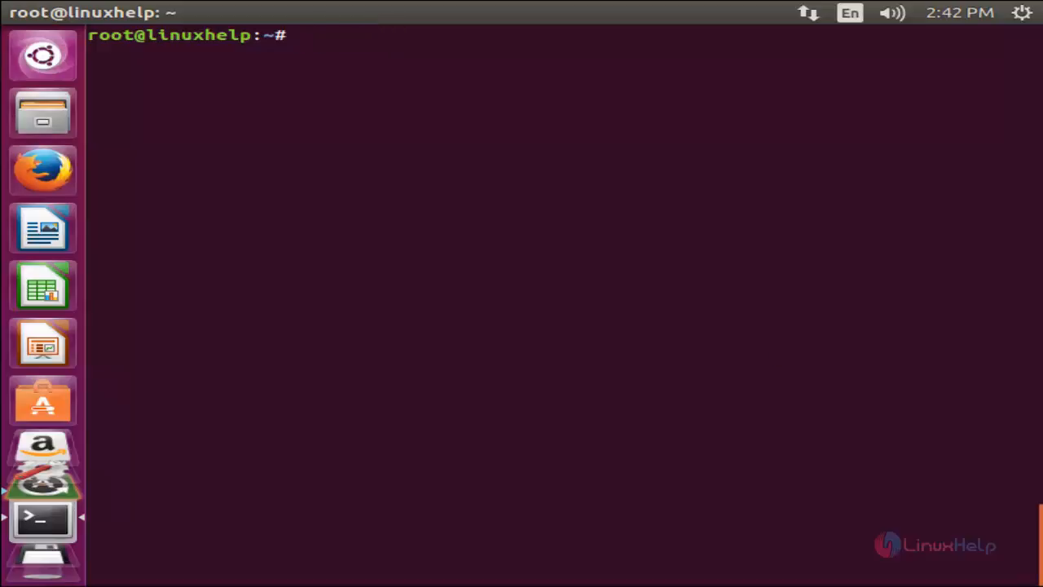
Install git with 'apt-get install git', confirming with y.
type("apt-g")
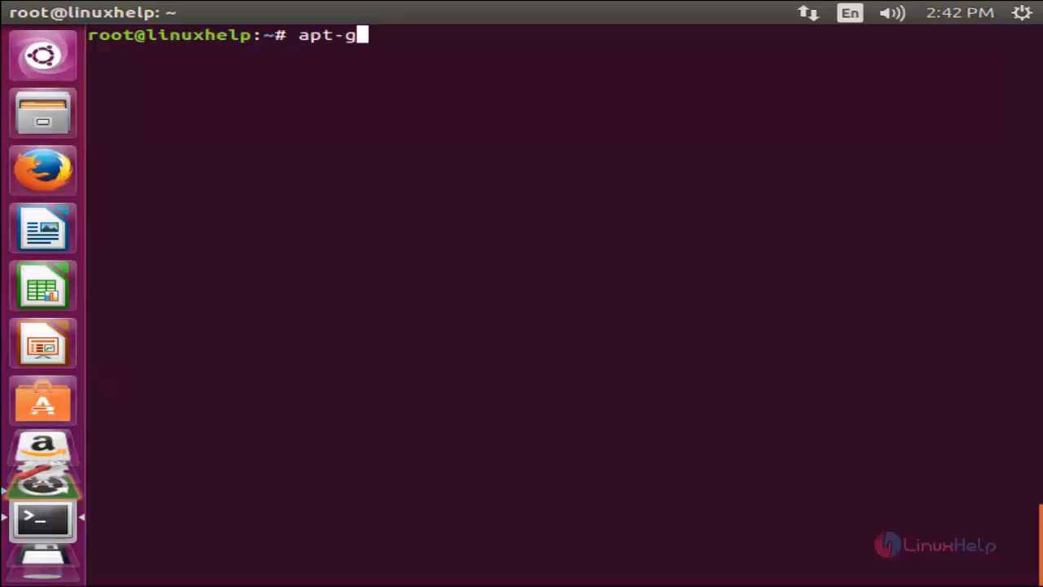
type("et i")
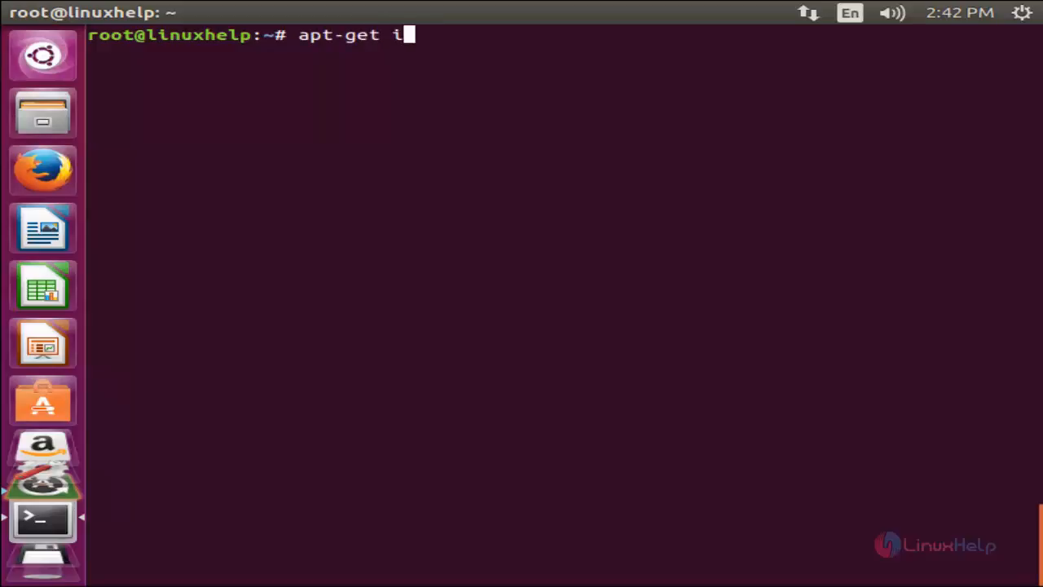
type("nstall g")
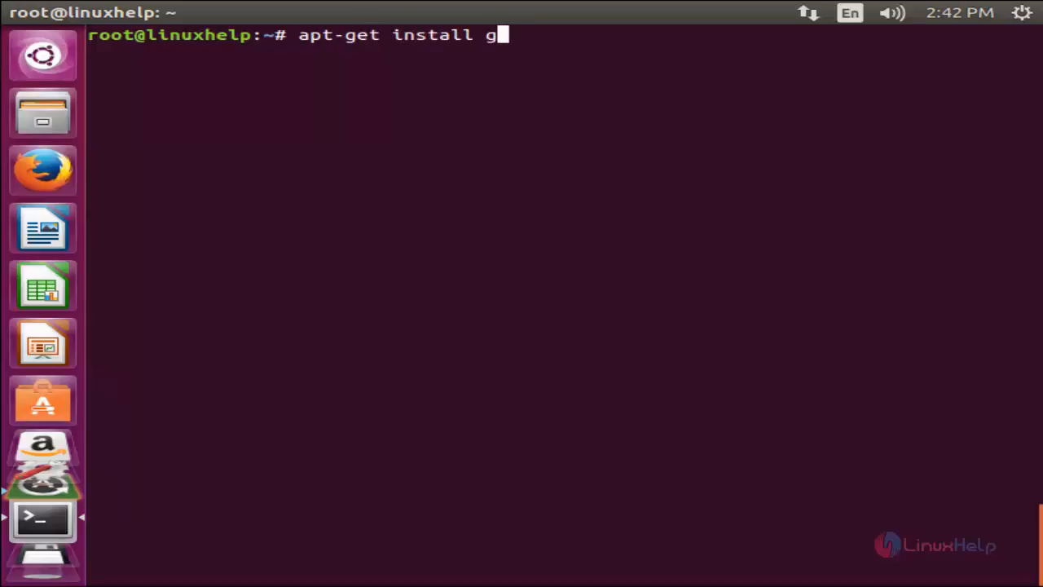
type("it")
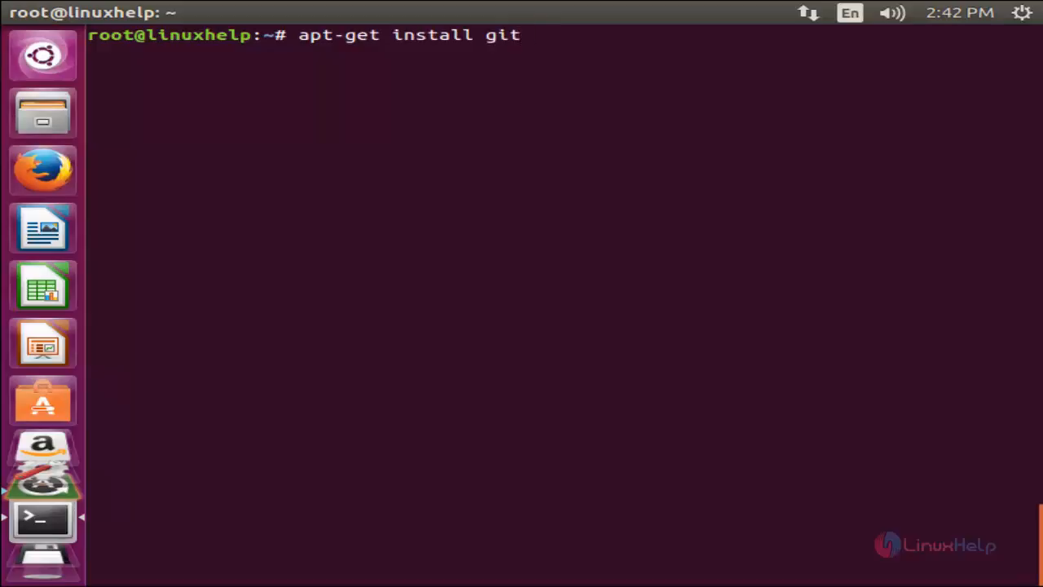
key("Return")
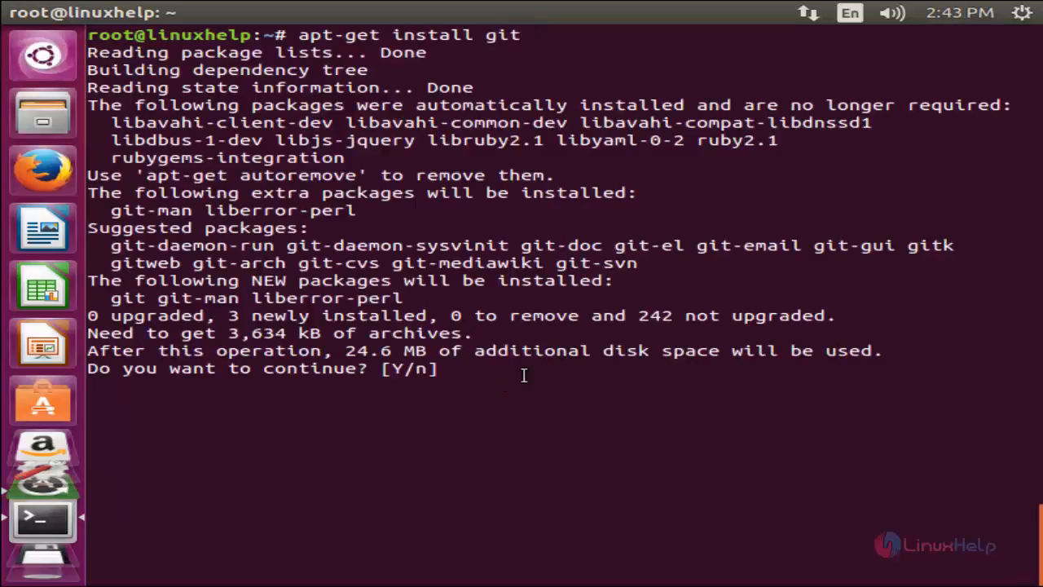
type("y")
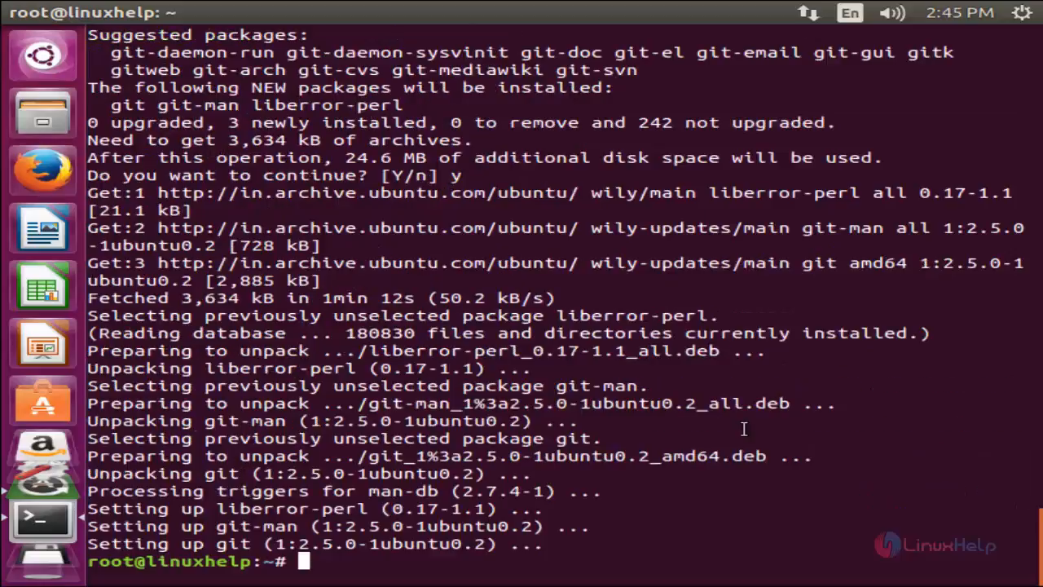
Clone LionSec/katoolin from GitHub and copy katoolin.py to /usr/bin/katoolin.
type("git clone https://github.com/LionSec/katoolin.git && cp katoolin/katoolin.py /usr/bin/katoolin")
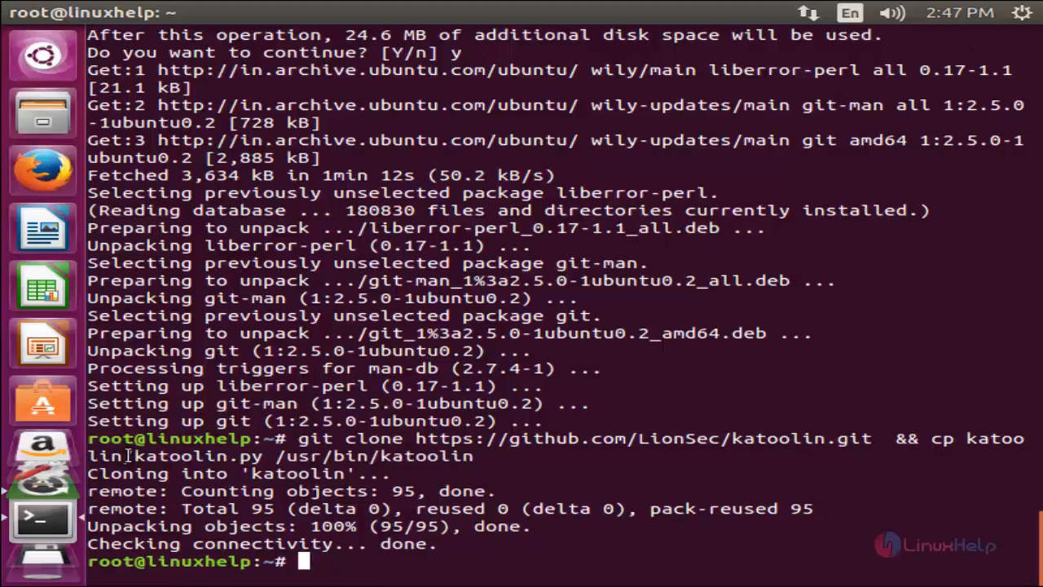
double_click(175, 455)
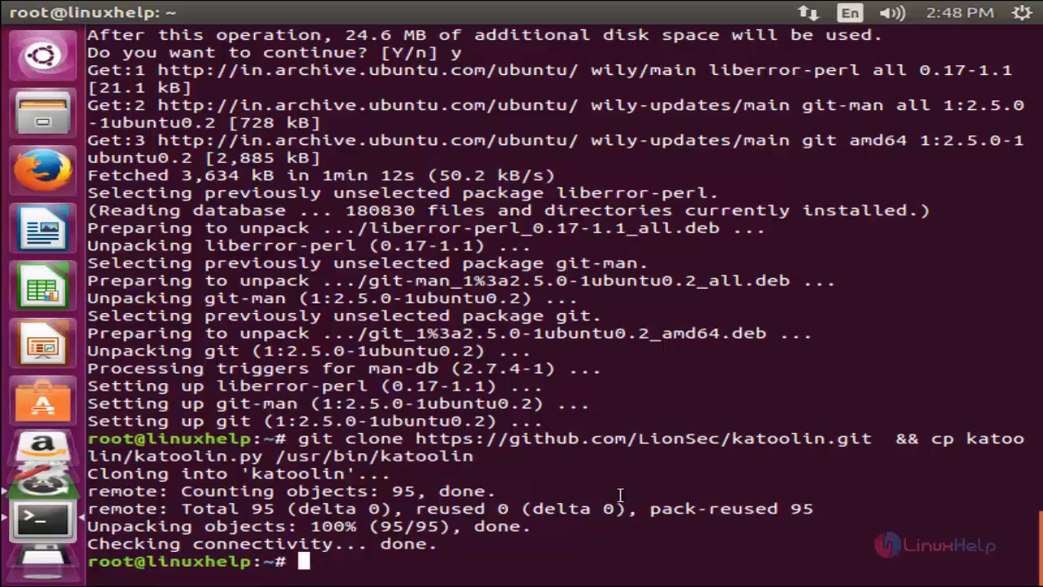
Make /usr/bin/katoolin executable with chmod +x, then start katoolin.
type("chmod")
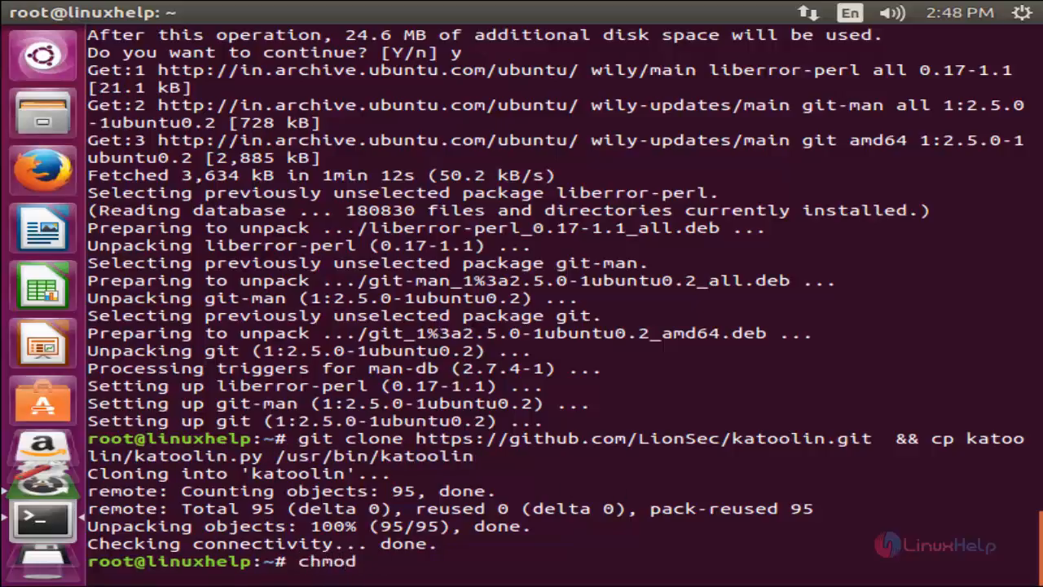
type("+x")
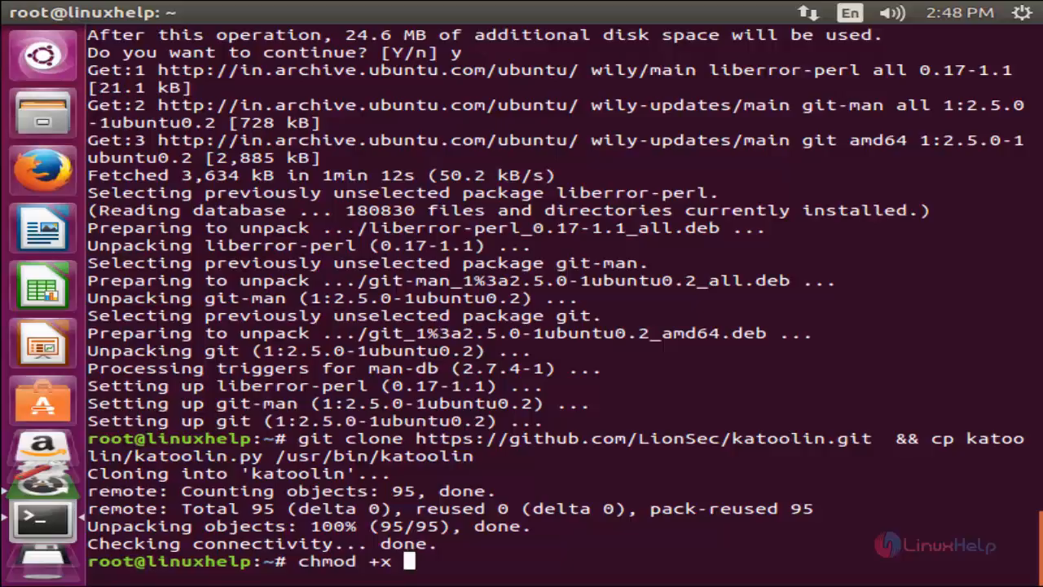
type("/usr/bin")
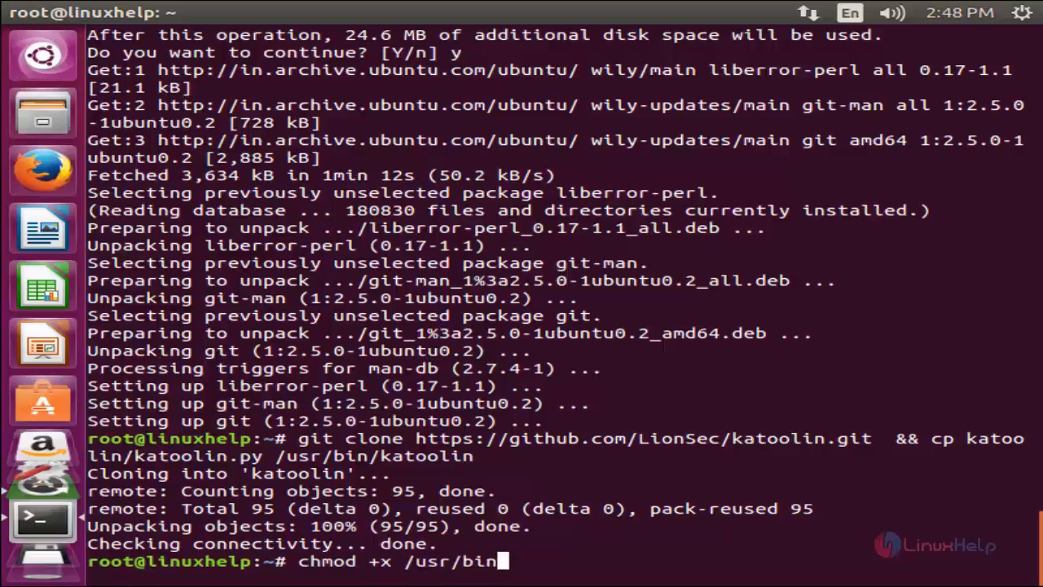
type("k")
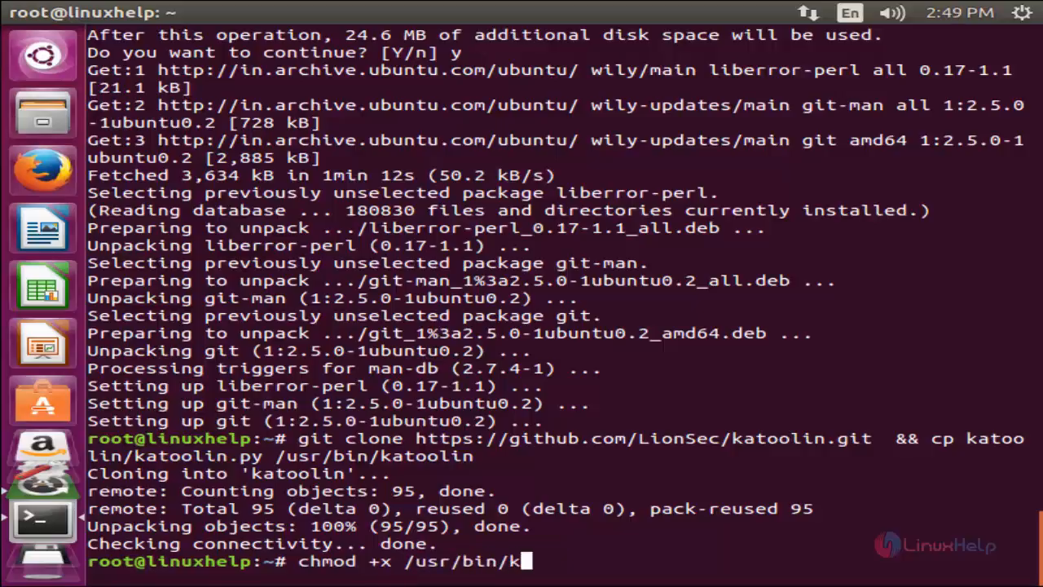
type("atoolin")
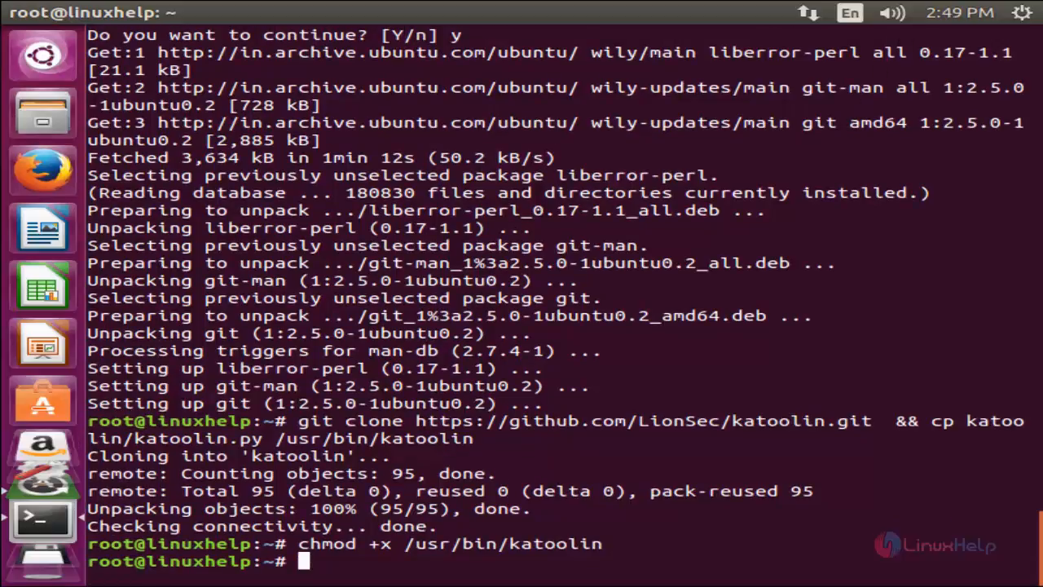
type("katoolin")
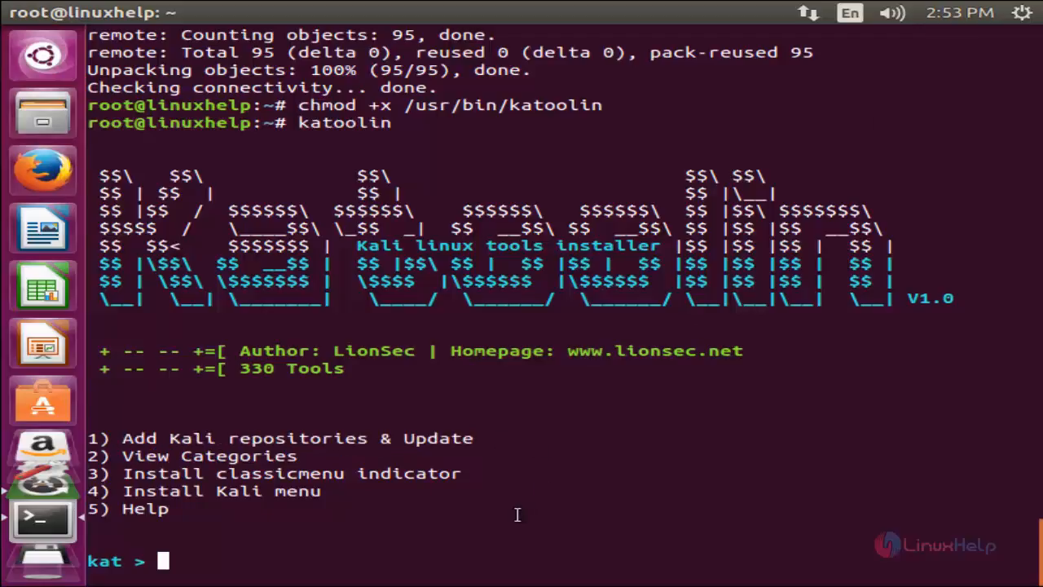
Choose option 1, 'Add Kali repositories & Update', at the kat prompt.
type("1")
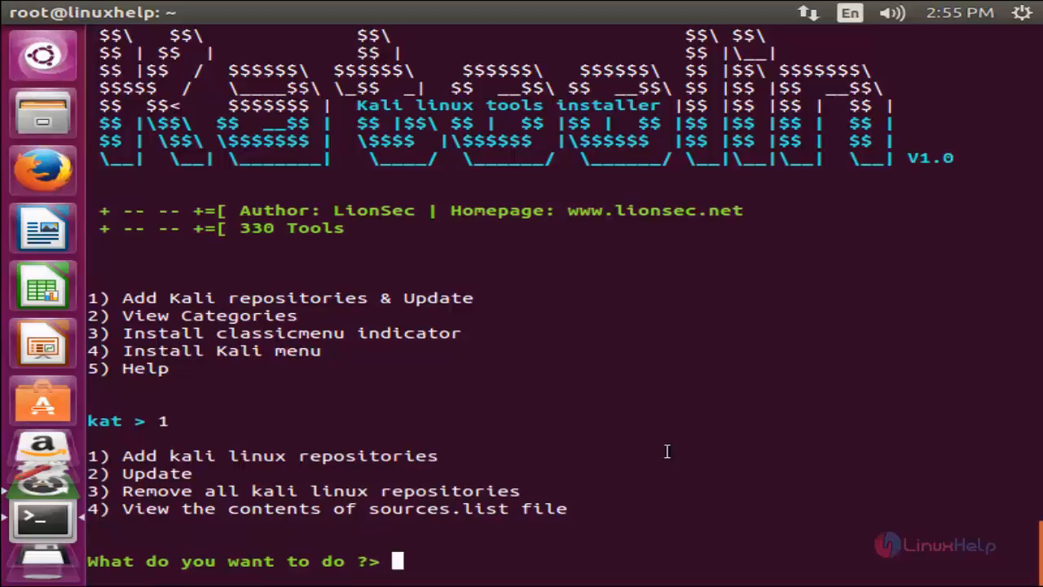
Add the Kali repositories (option 1), then update the package lists (option 2).
type("1")
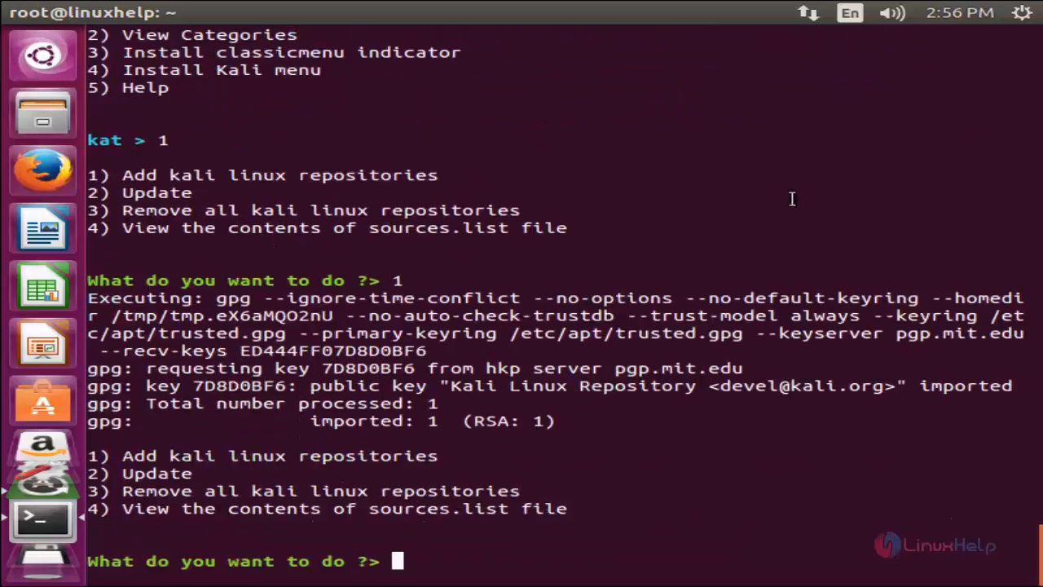
type("2")
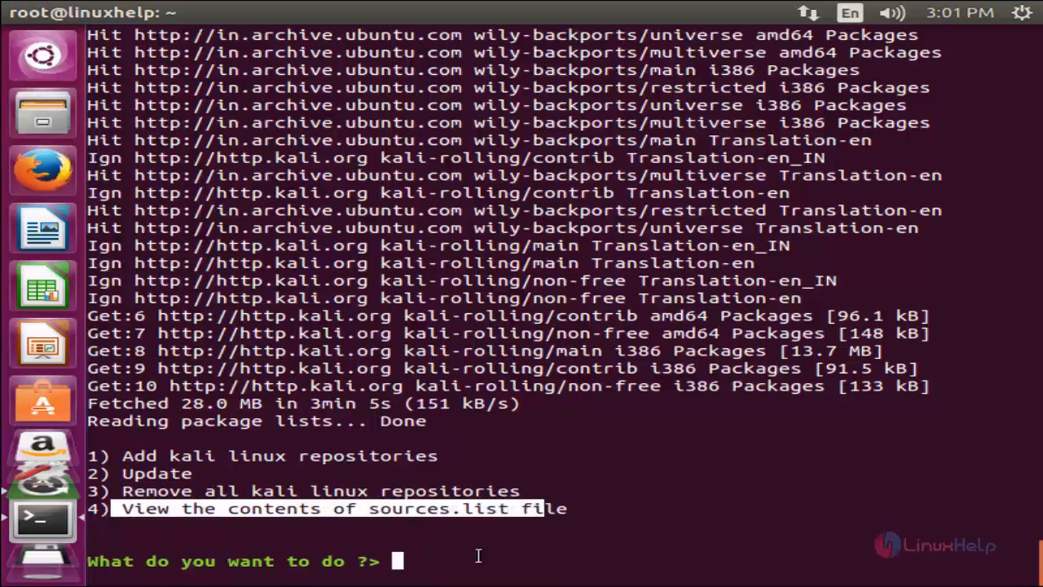
View the sources.list contents with option 4.
type("4")
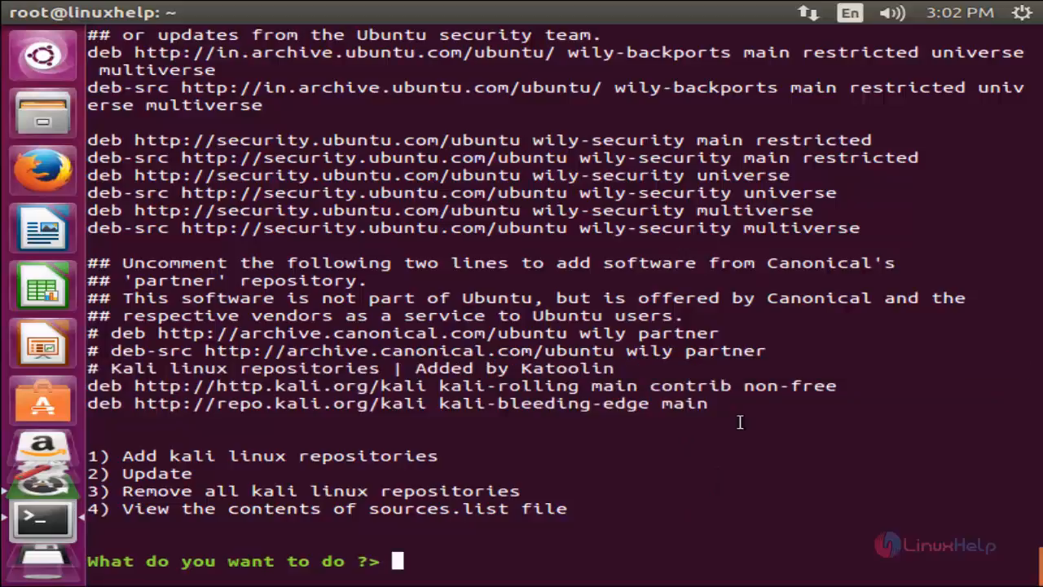
Go back to the main menu and view the 14 tool categories.
type("back")
type("2")
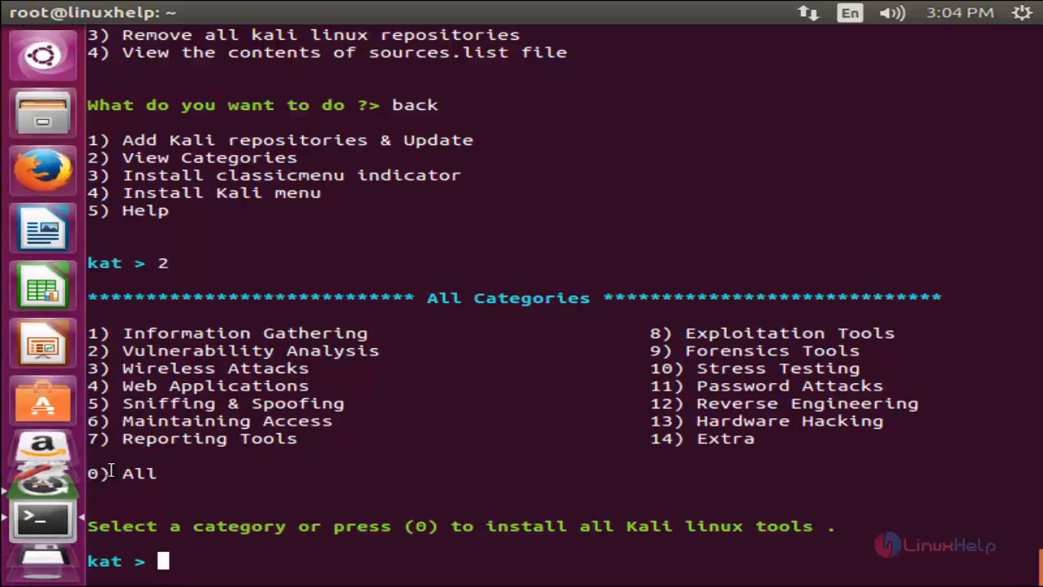
mouse_move(207, 479)
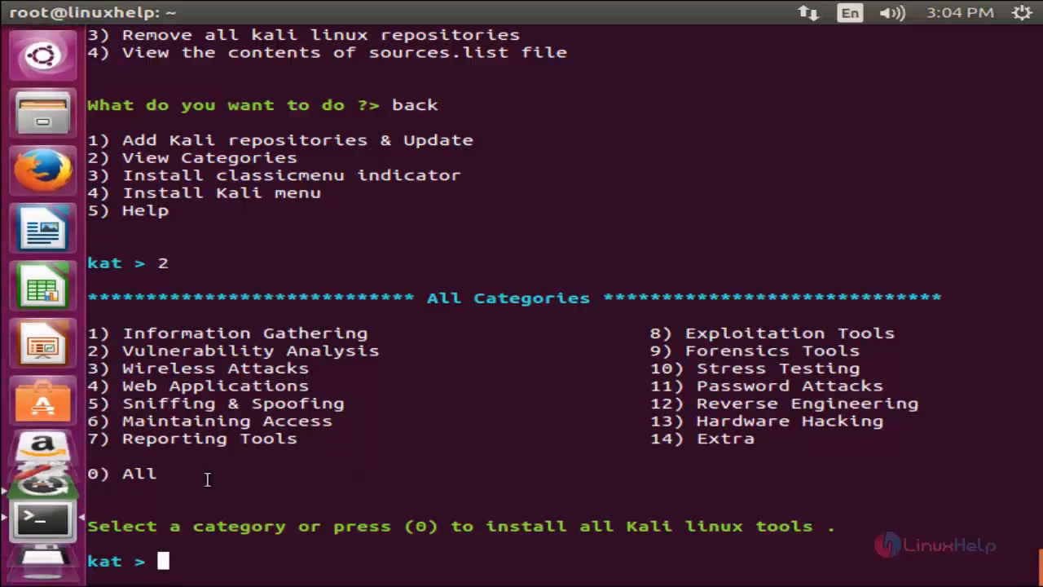
mouse_move(324, 481)
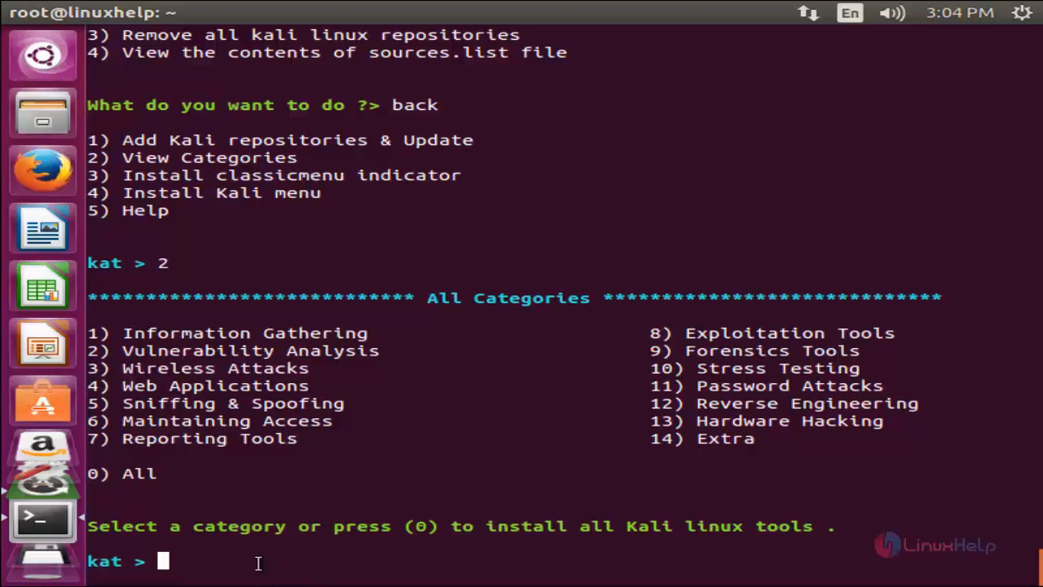
Install Aircrack-ng from Wireless Attacks (3, then 1), confirming with y.
type("3")
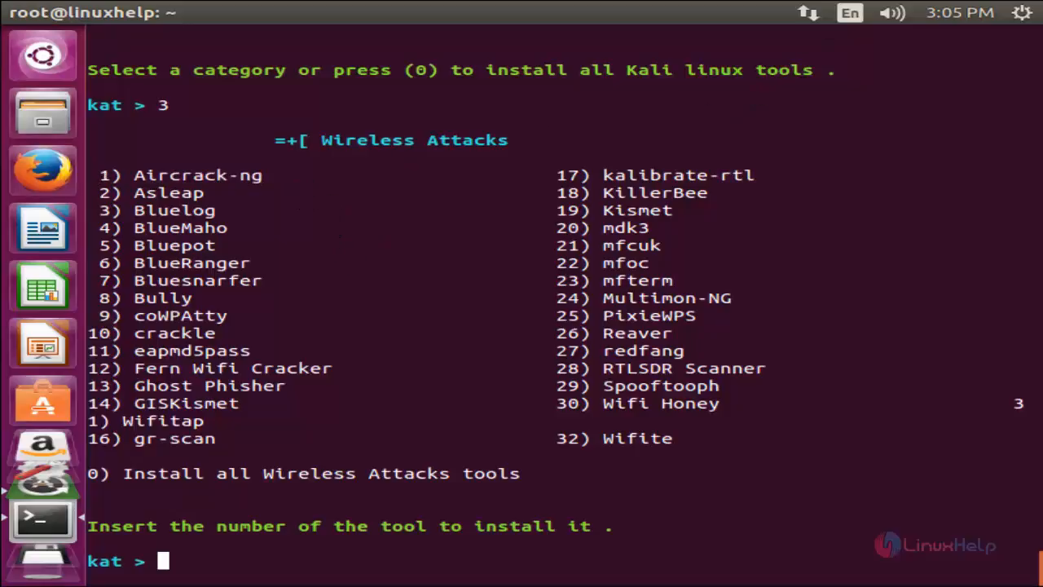
mouse_move(652, 560)
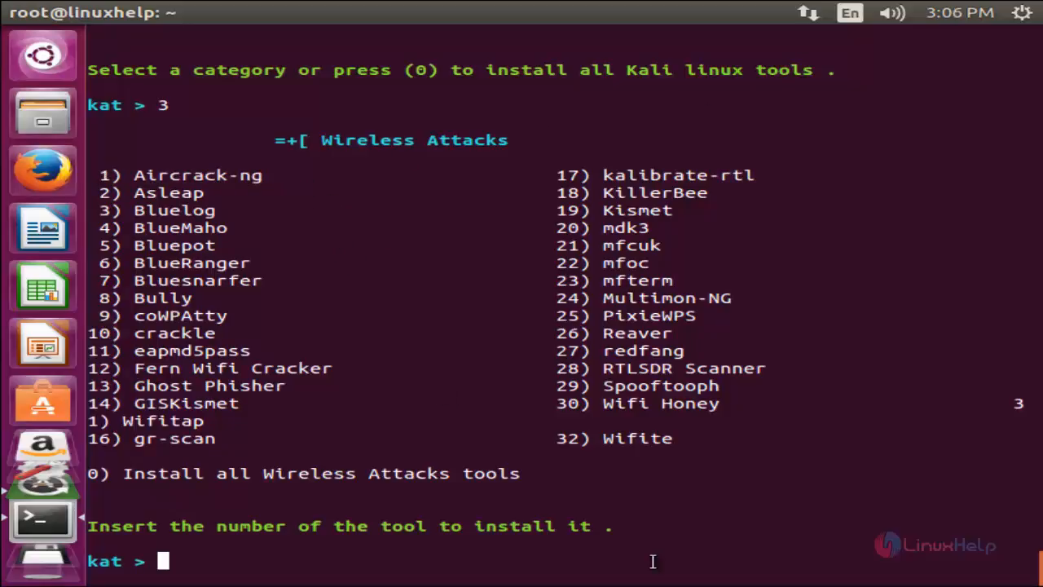
type("1")
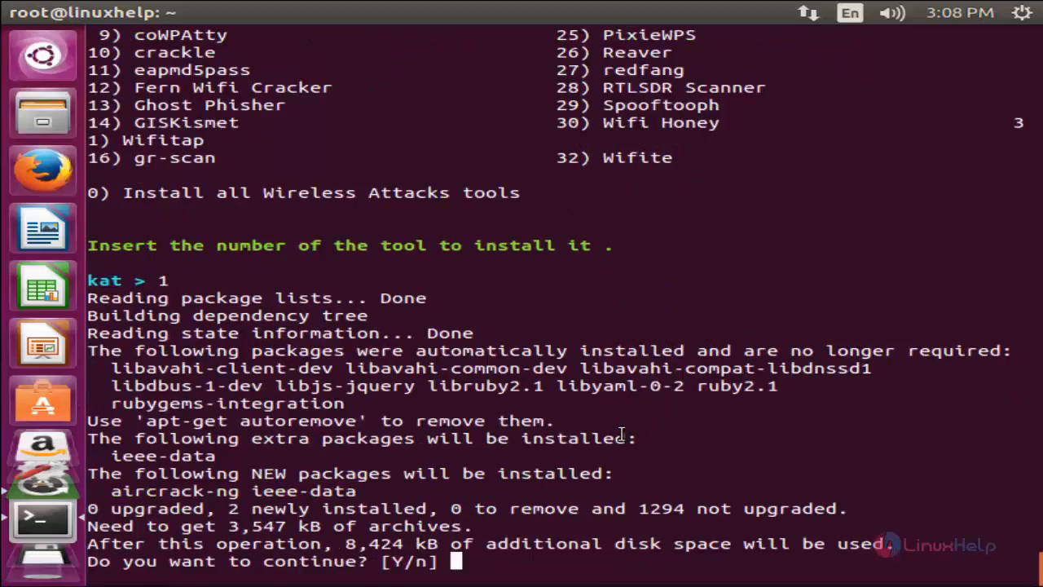
type("y")
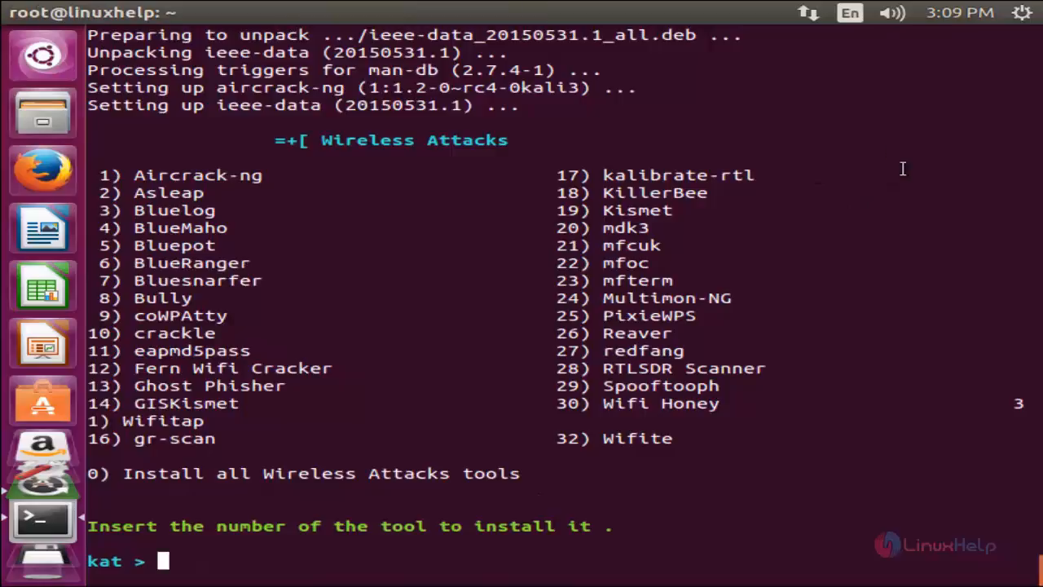
mouse_move(810, 385)
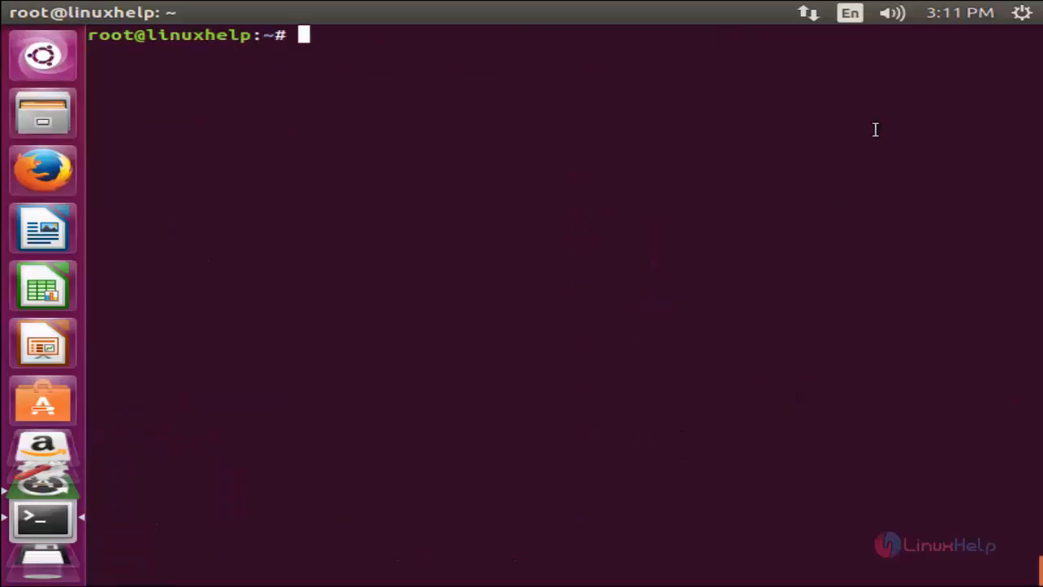
Read the aircrack-ng man page, quit with q, and select 'aircrack-ng'.
type("ma")
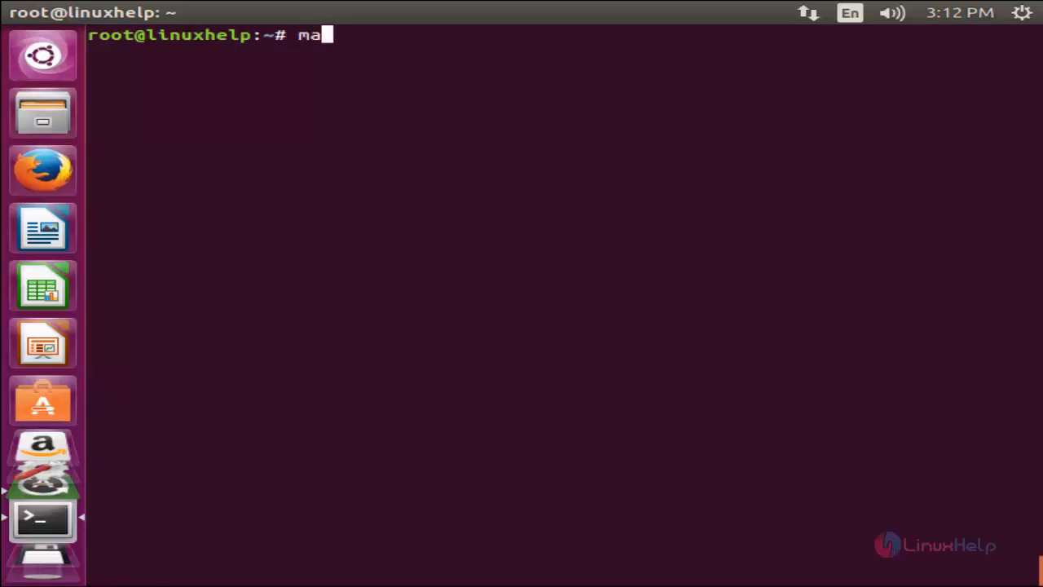
type("n aircr")
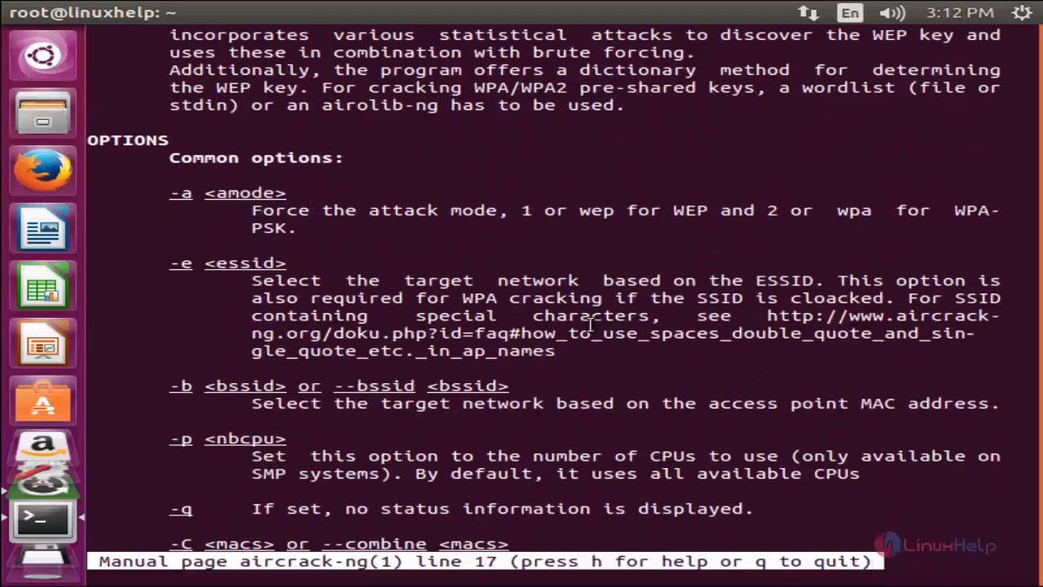
key("q")
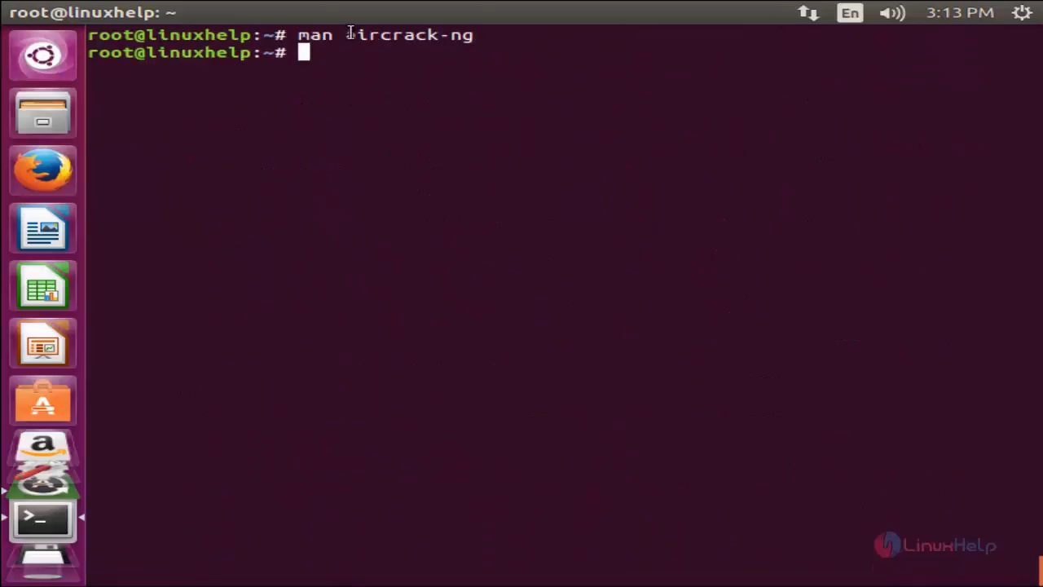
double_click(408, 34)
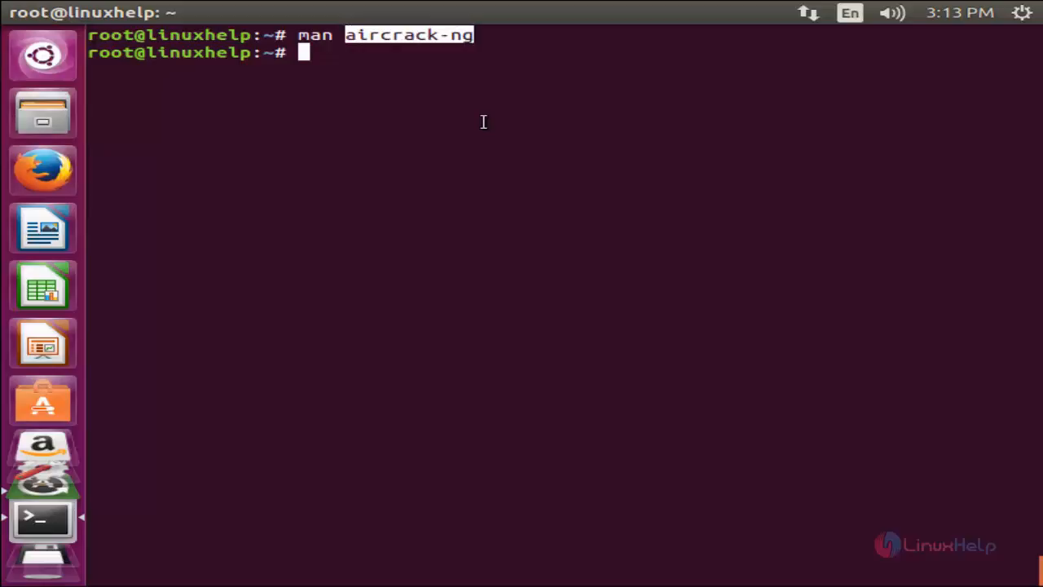
mouse_move(468, 85)
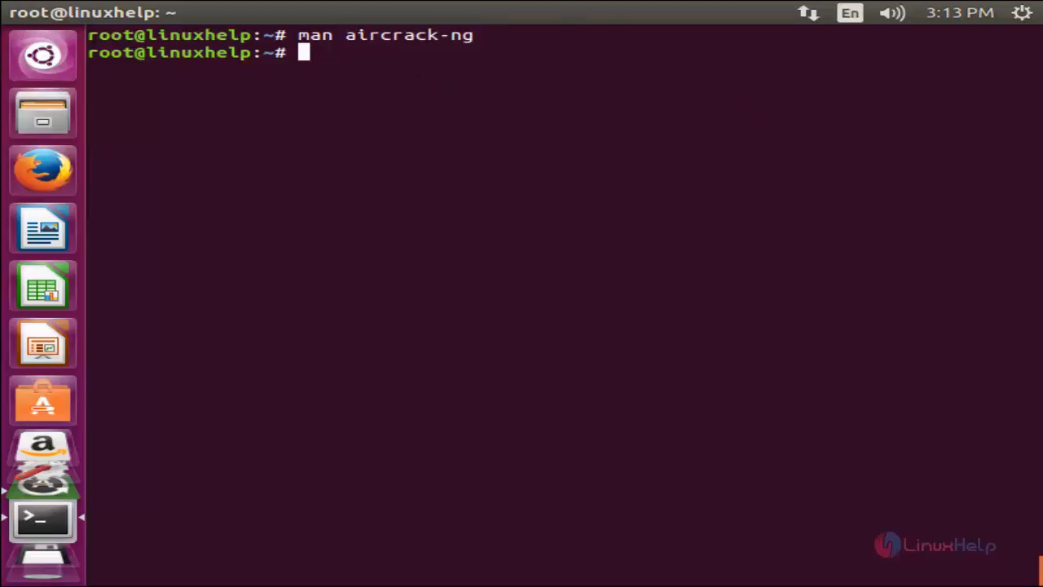
Relaunch katoolin from the shell prompt to show its five-option main menu and kat prompt.
type("katoolin")
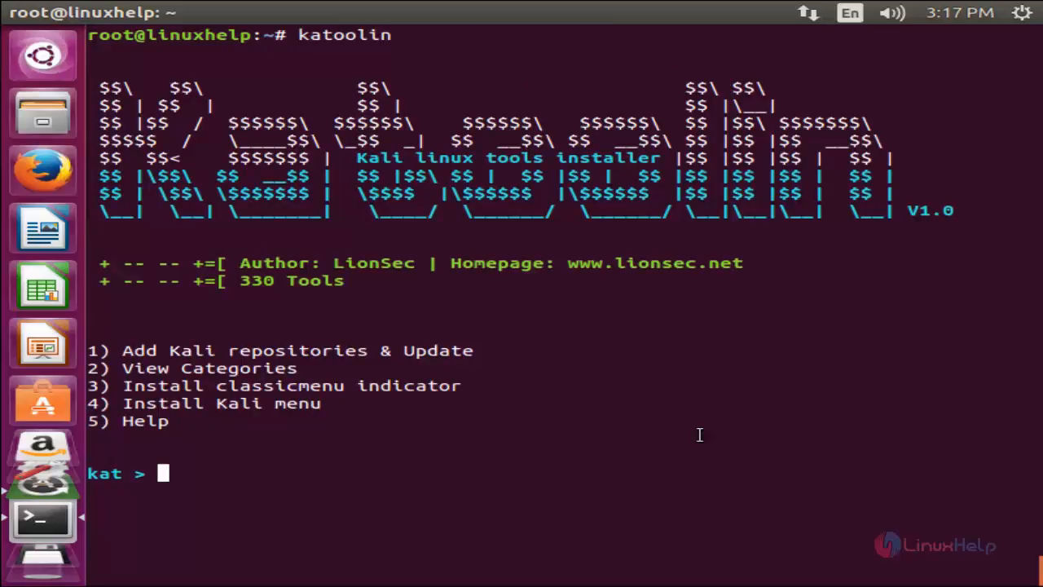
mouse_move(880, 145)
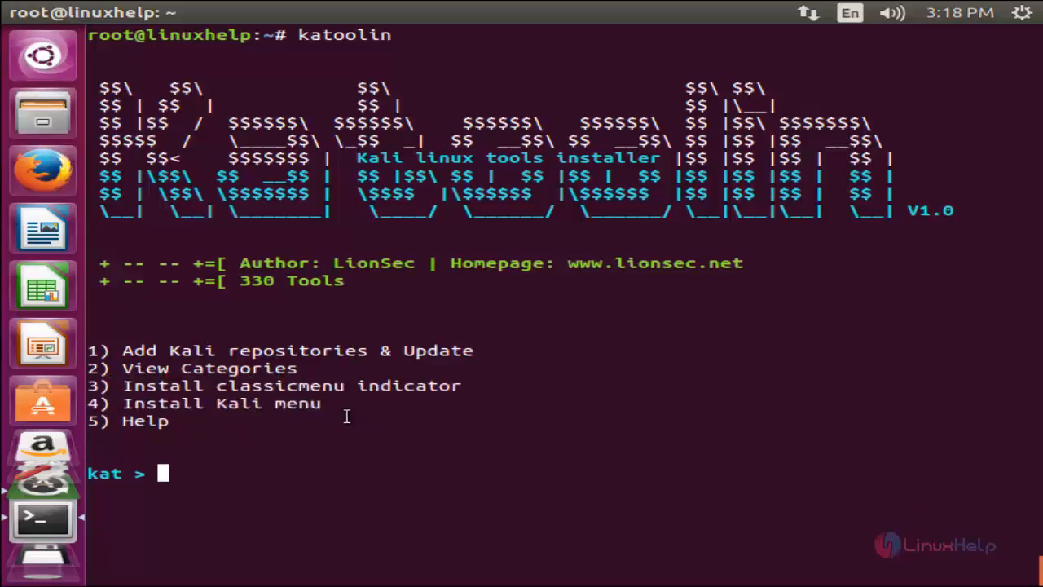
double_click(244, 403)
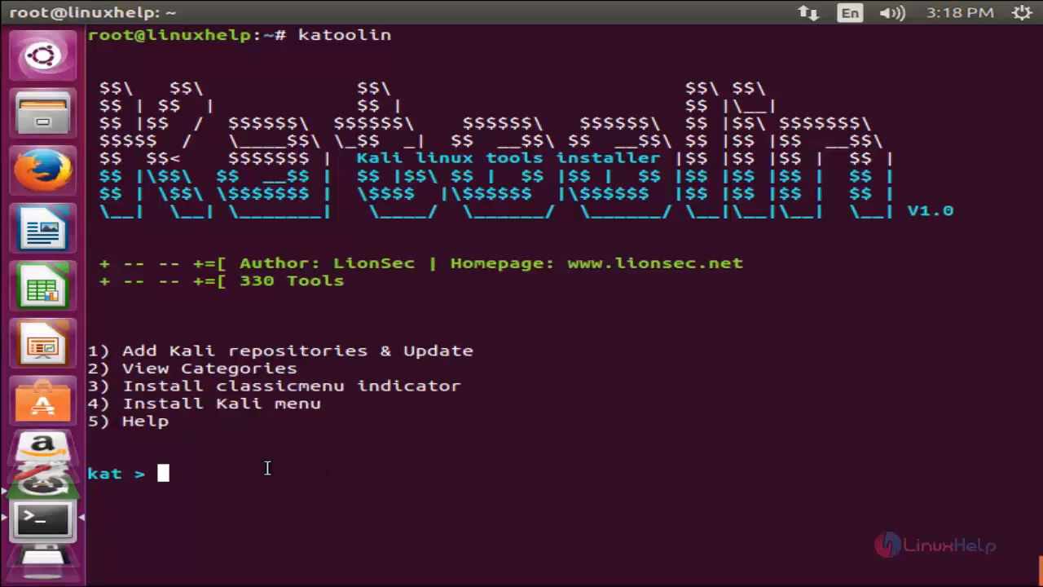
type("5")
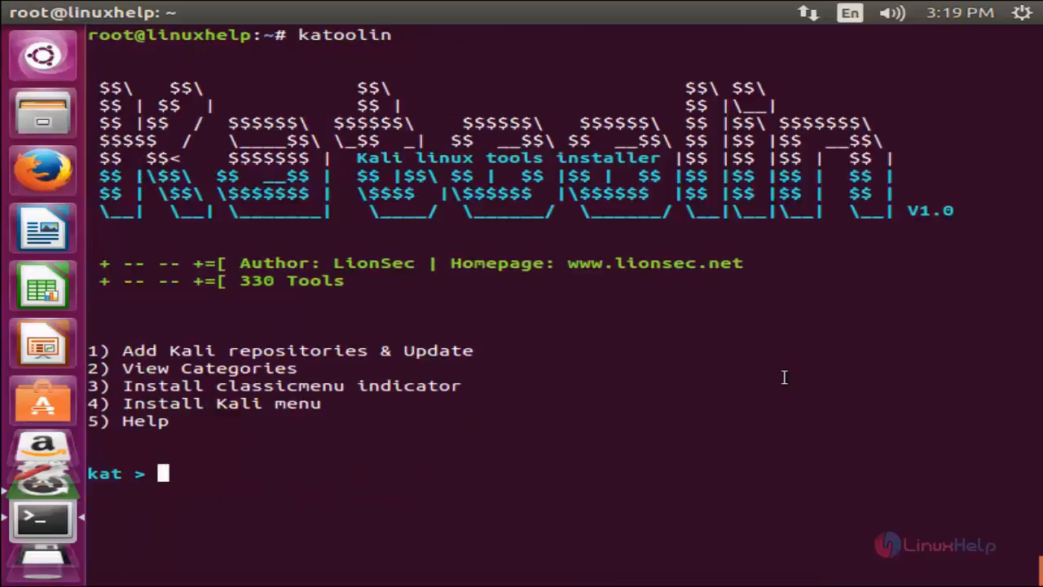
mouse_move(644, 243)
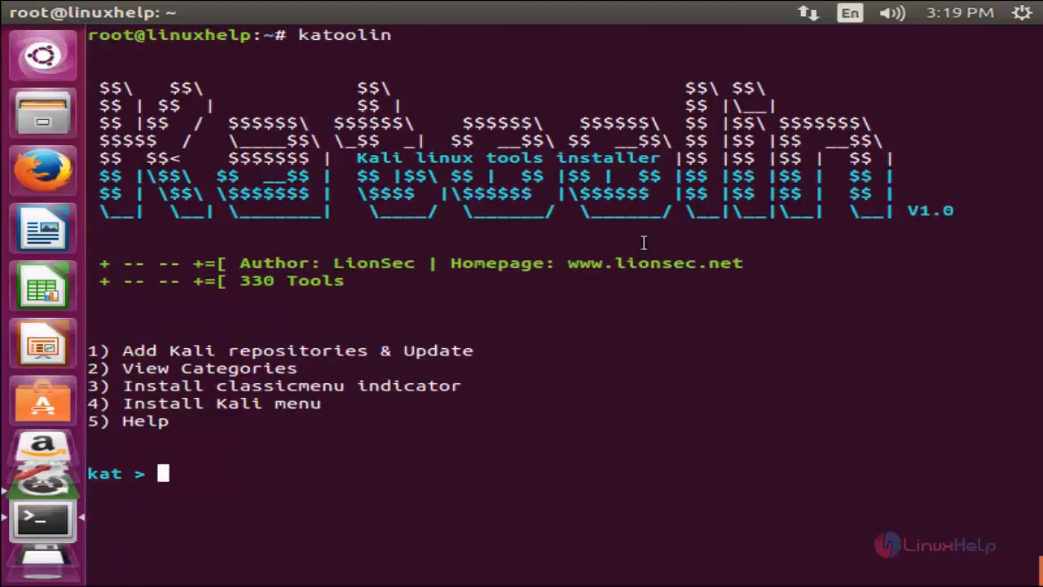
mouse_move(697, 465)
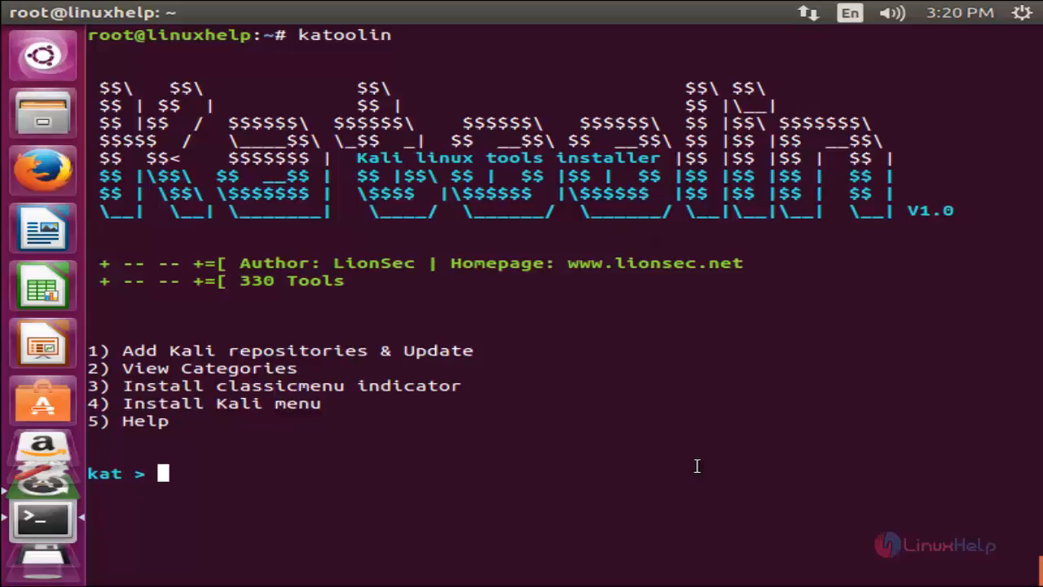
mouse_move(876, 61)
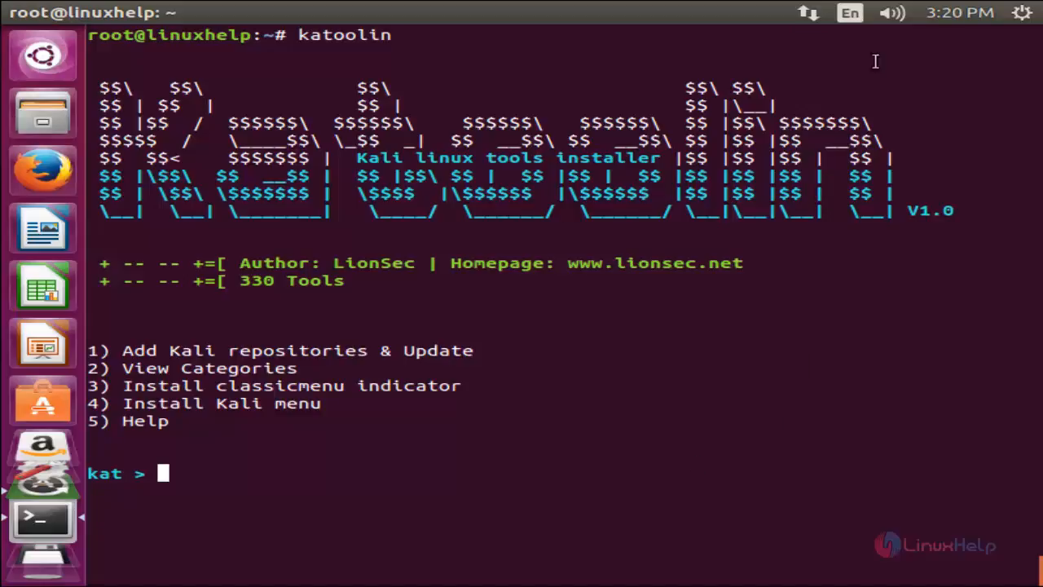